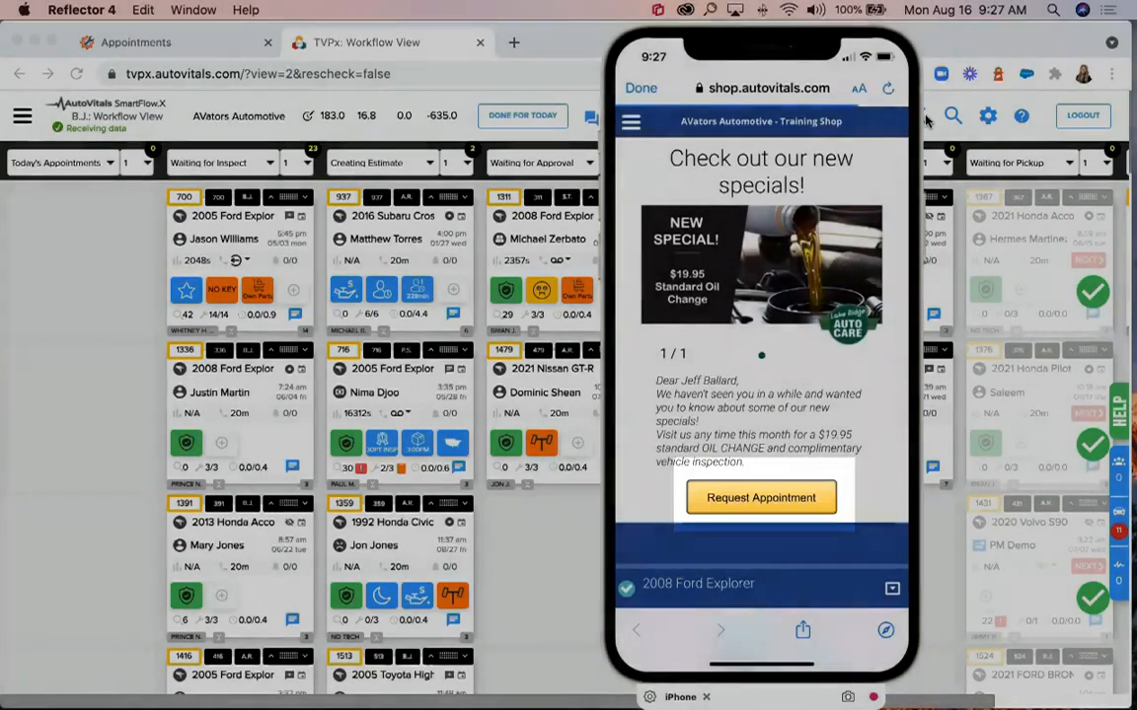
Step: Request an oil change for the 2008 Ford Explorer on 08/17/2021 at 8:00 AM and view the pending incoming conversations
left_click(760, 497)
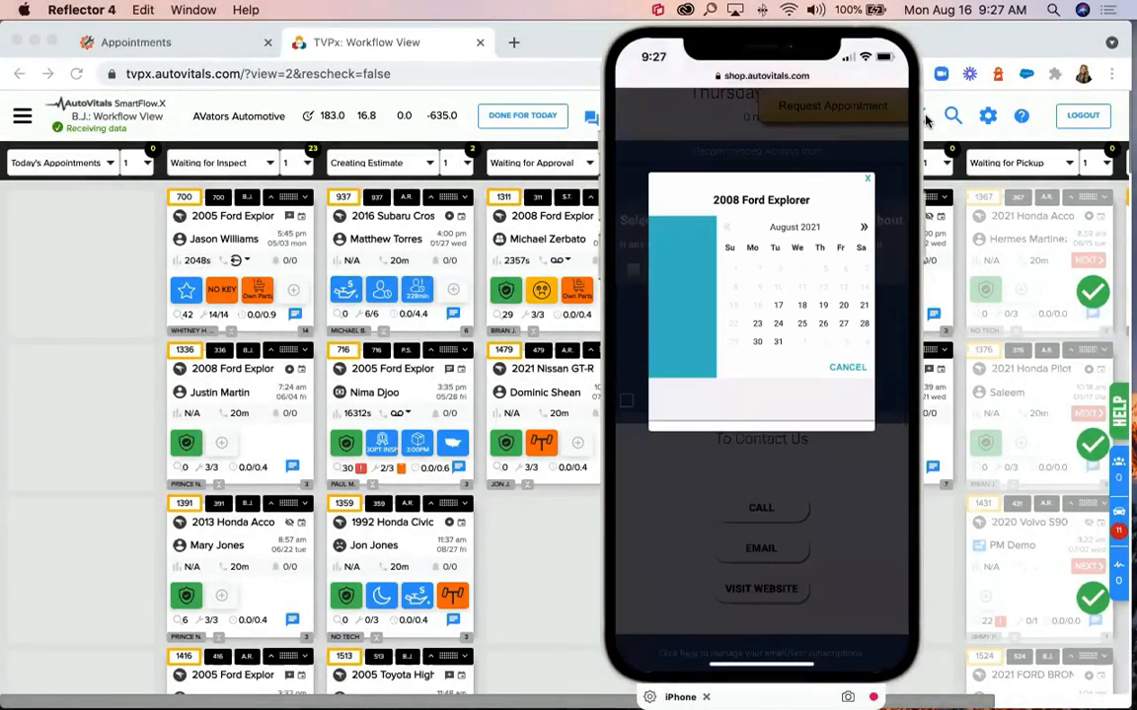
left_click(778, 304)
type("Oil change")
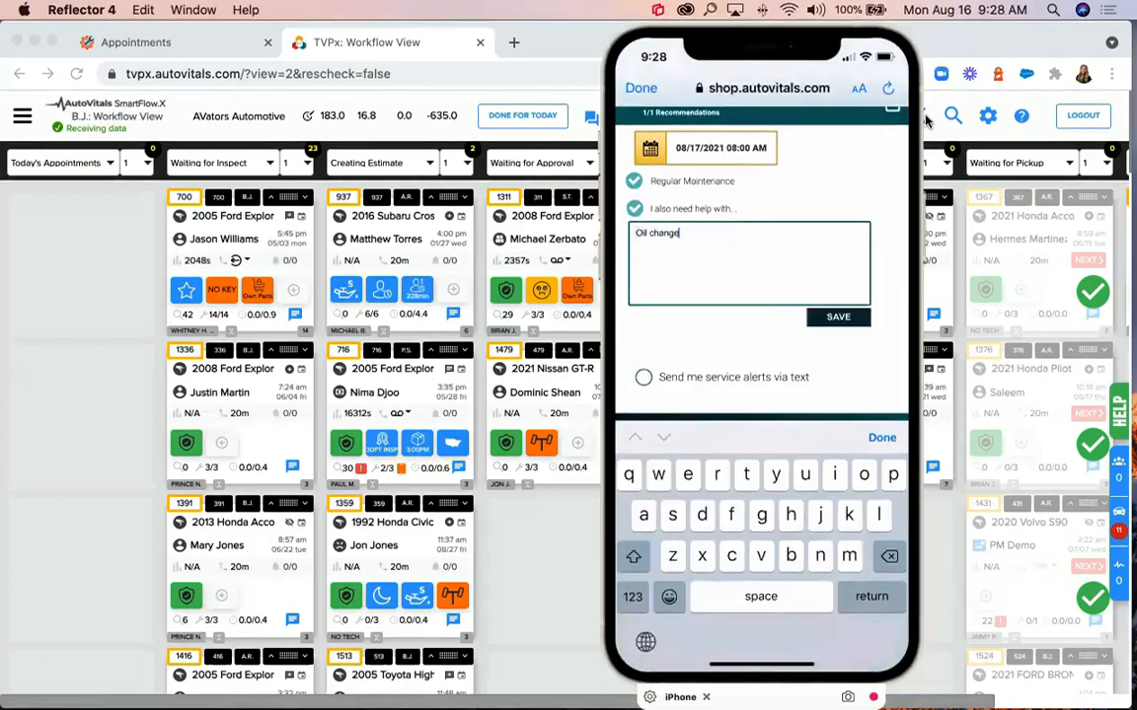
left_click(836, 316)
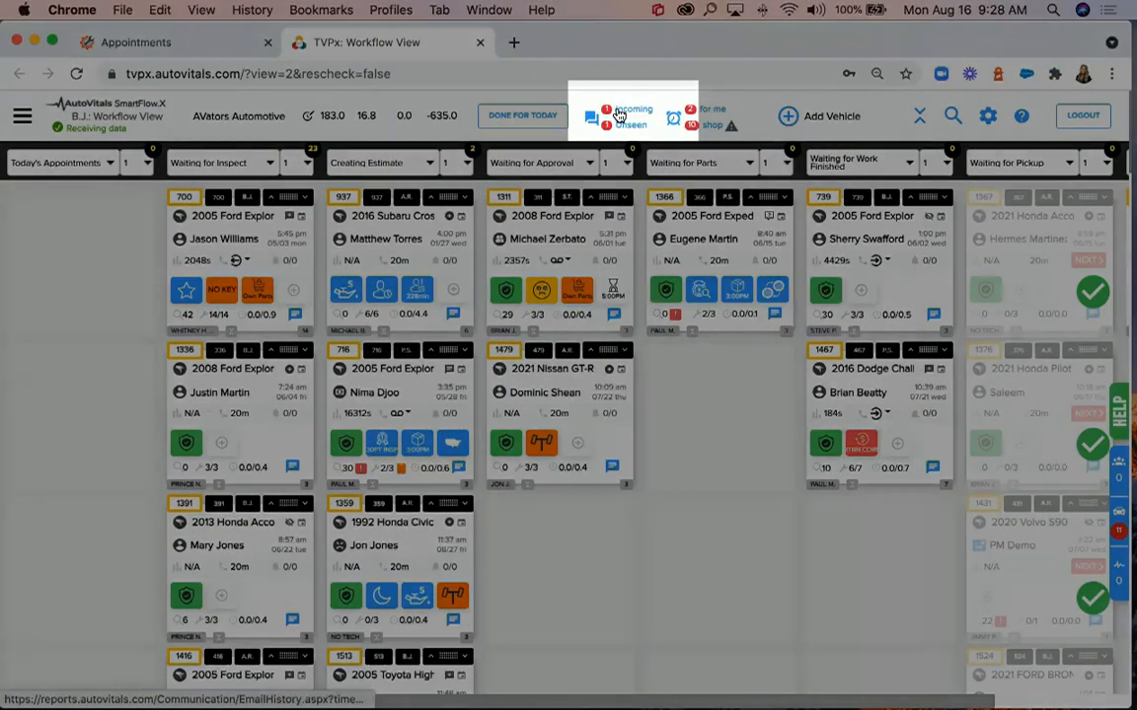
left_click(621, 115)
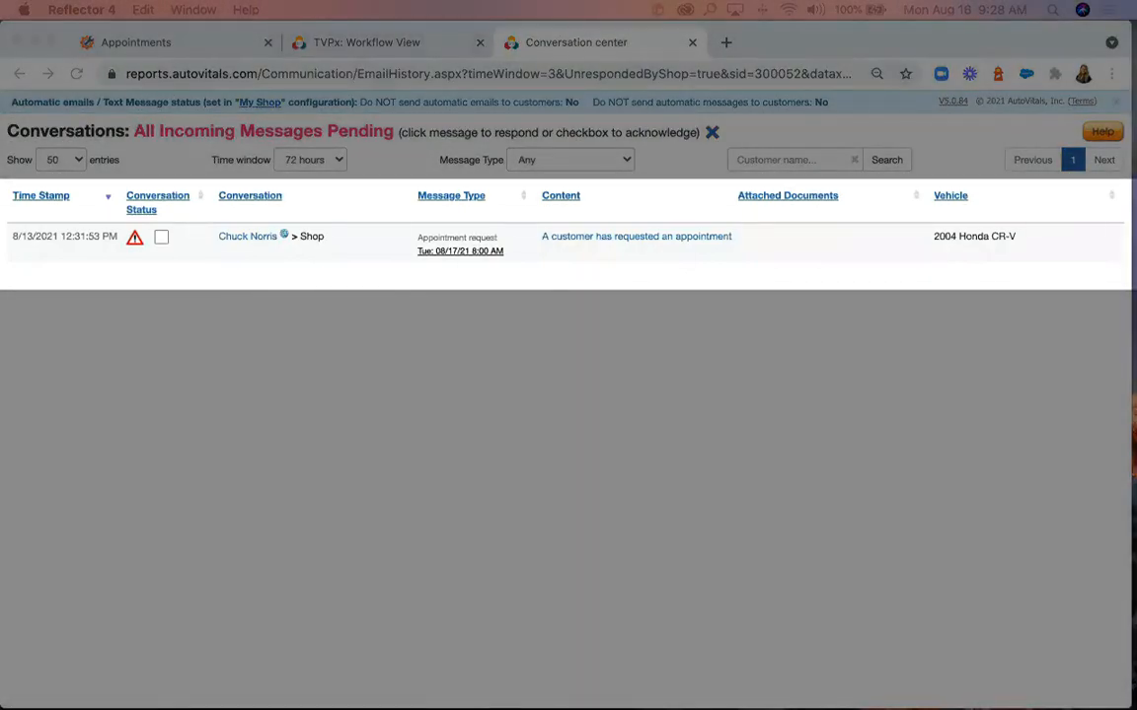
Step: Review the 2004 Honda CR-V oil change request details in the Notify Customer view
left_click(636, 237)
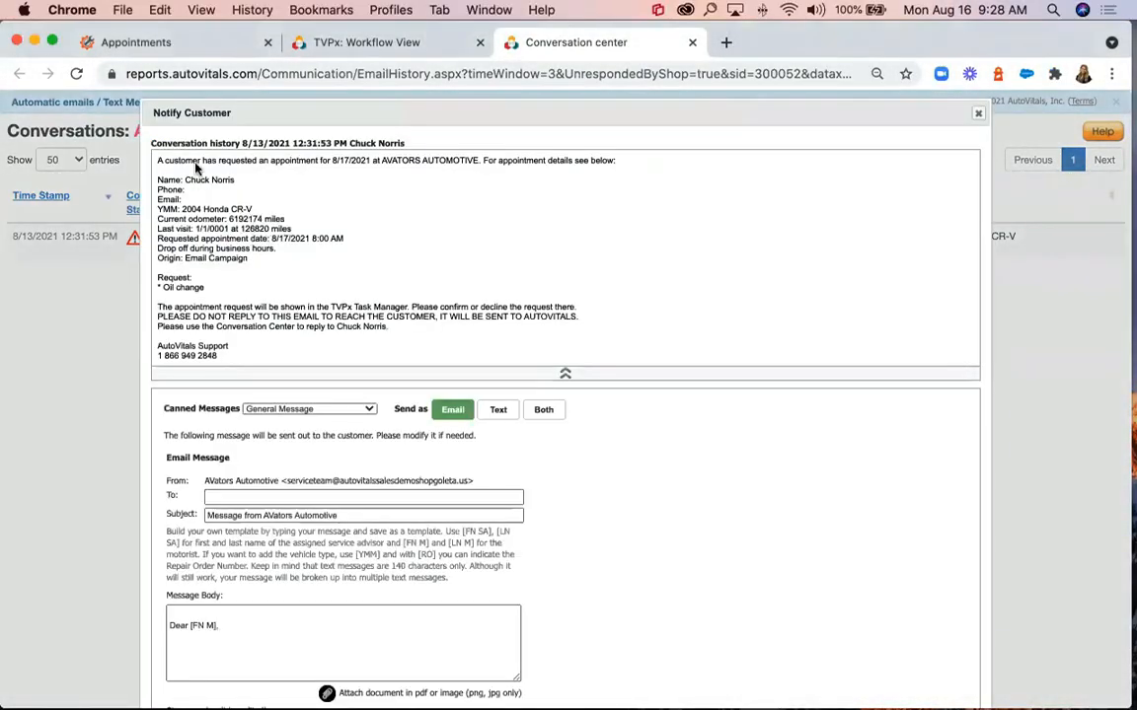
scroll("down", 3)
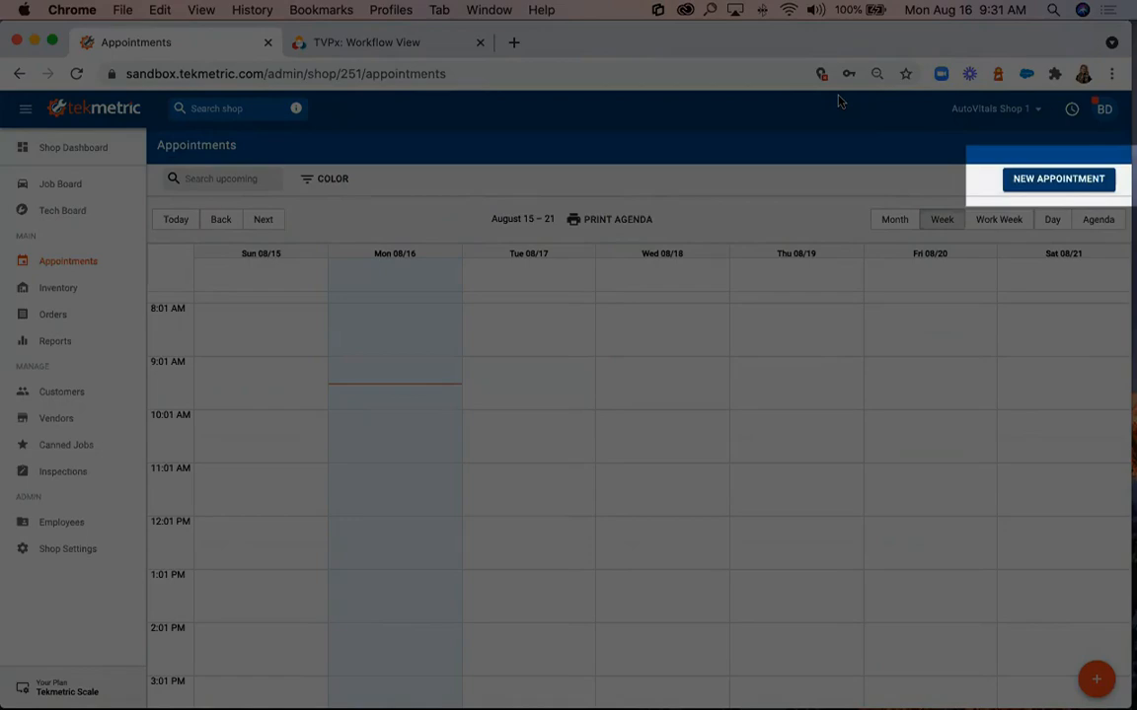
Step: Start a regular new appointment and select customer 'ron' from the search results
left_click(1058, 178)
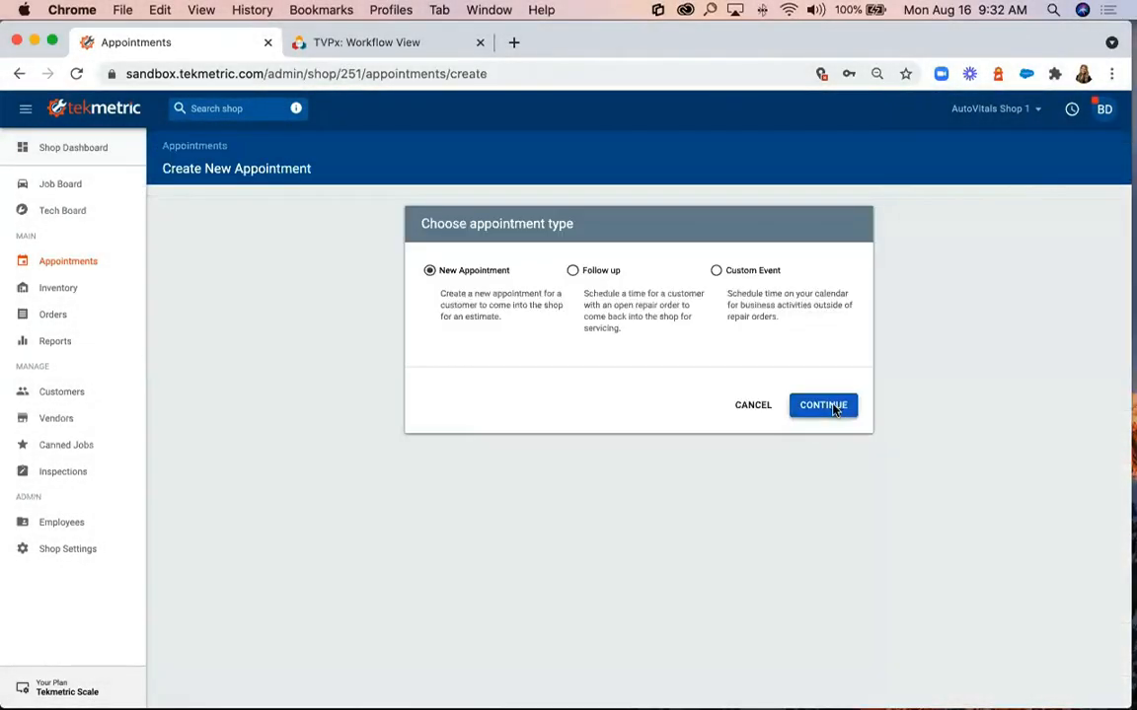
left_click(821, 405)
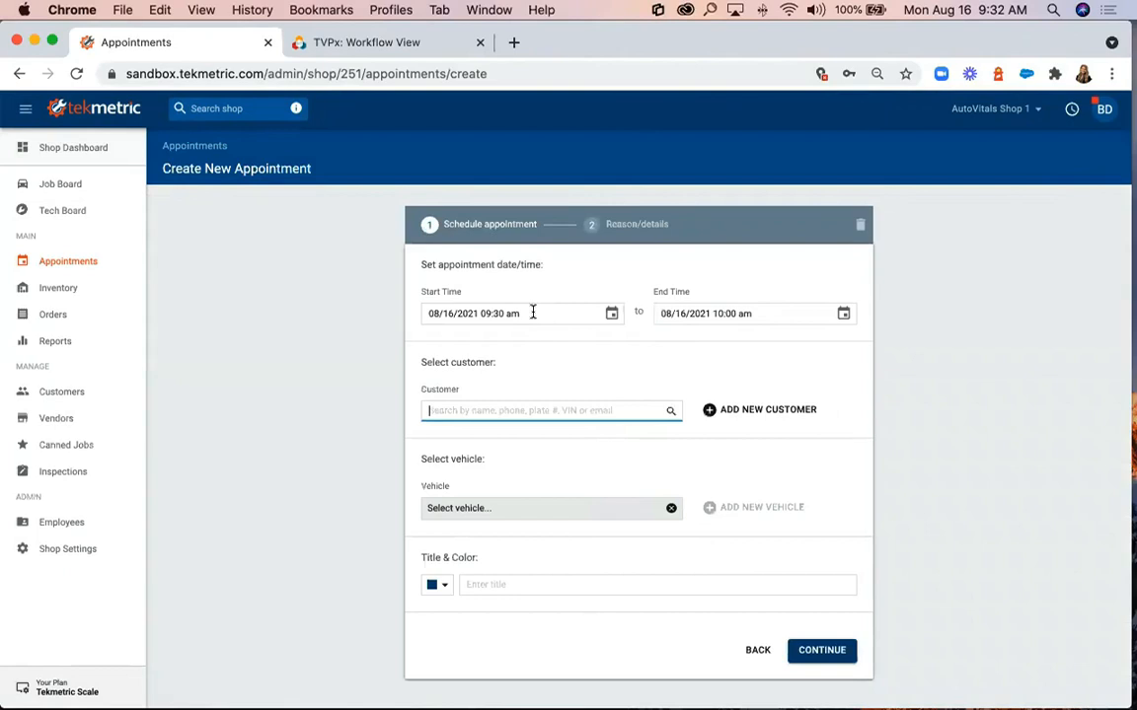
type("ron")
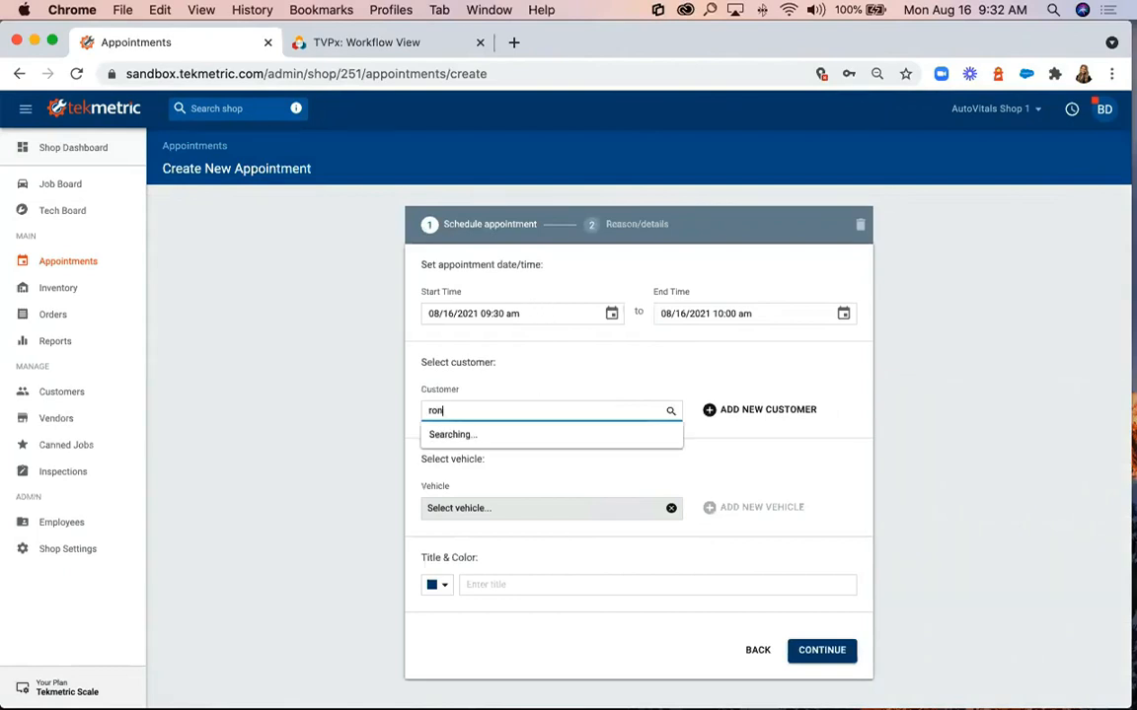
left_click(821, 649)
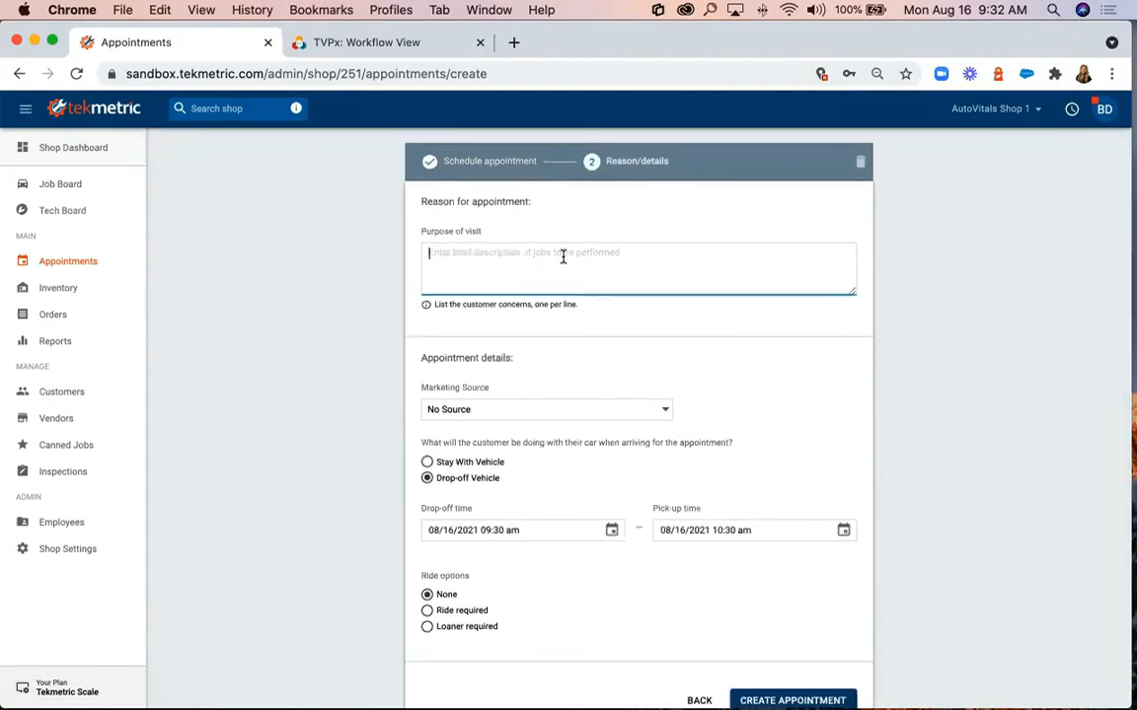
Step: Enter 'oil change' as the purpose of visit and create the appointment on Monday 08/16
type("oil chang")
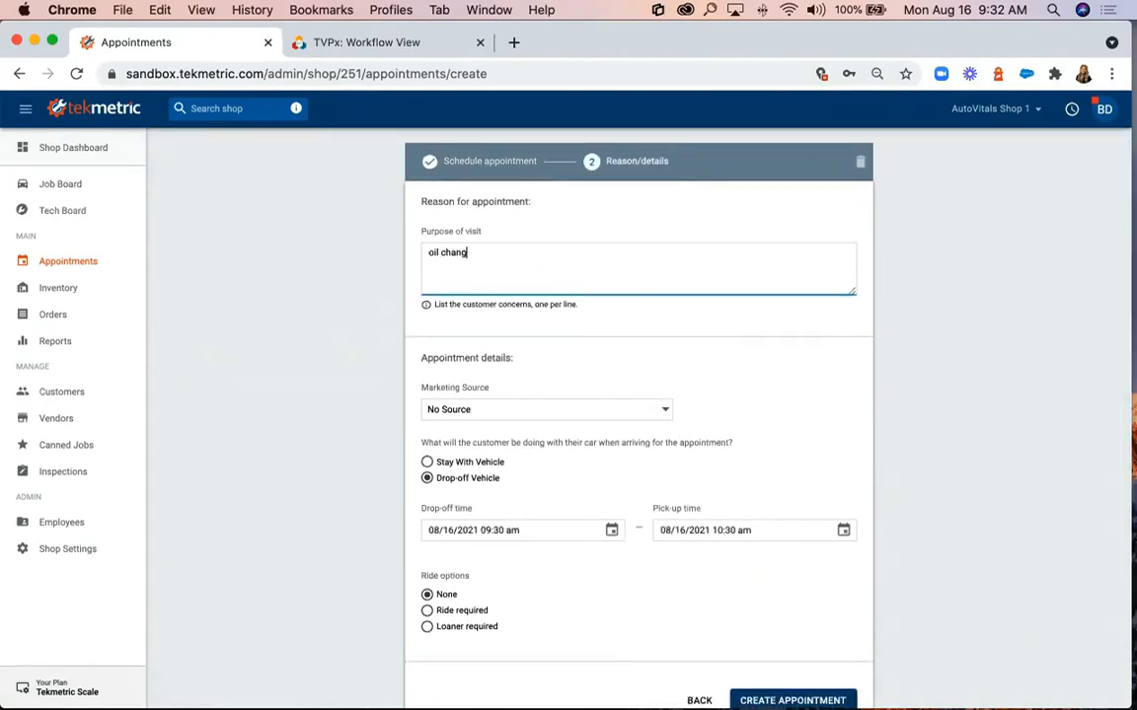
scroll("down", 3)
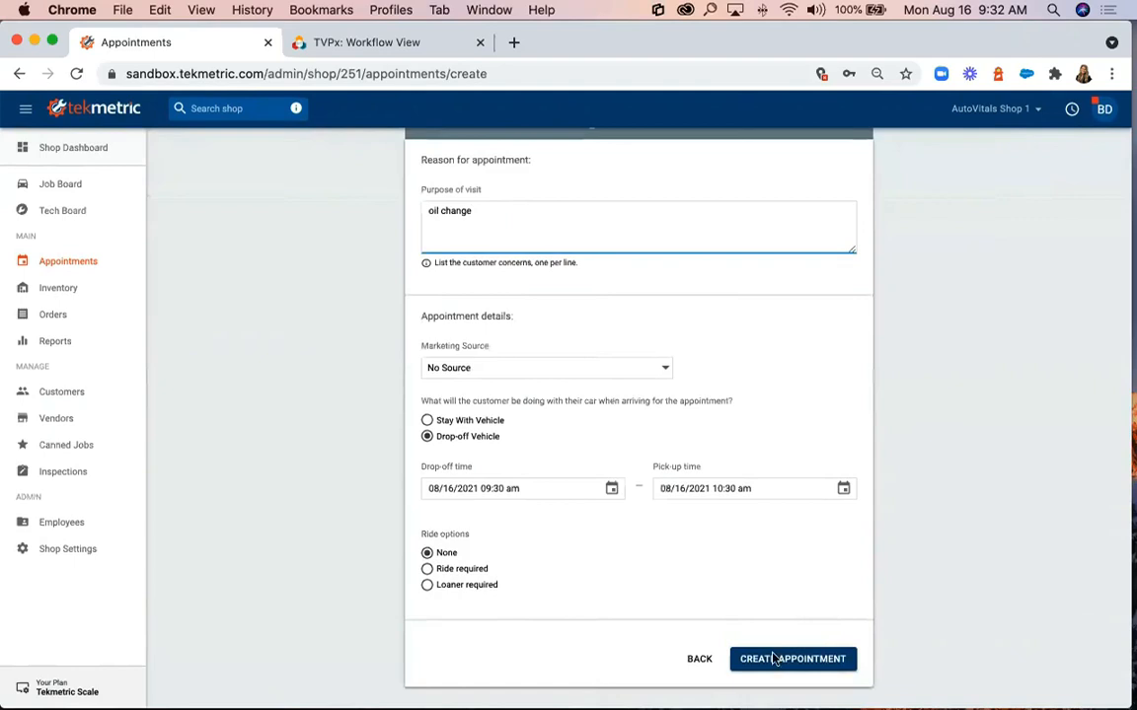
left_click(793, 659)
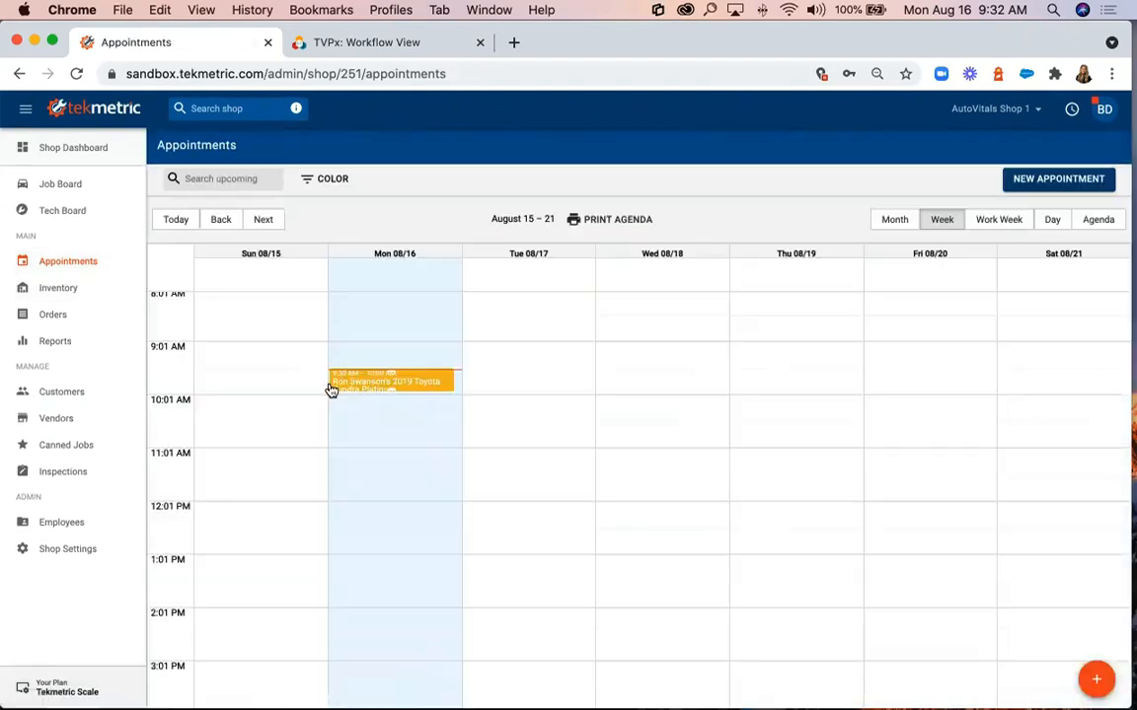
mouse_move(384, 150)
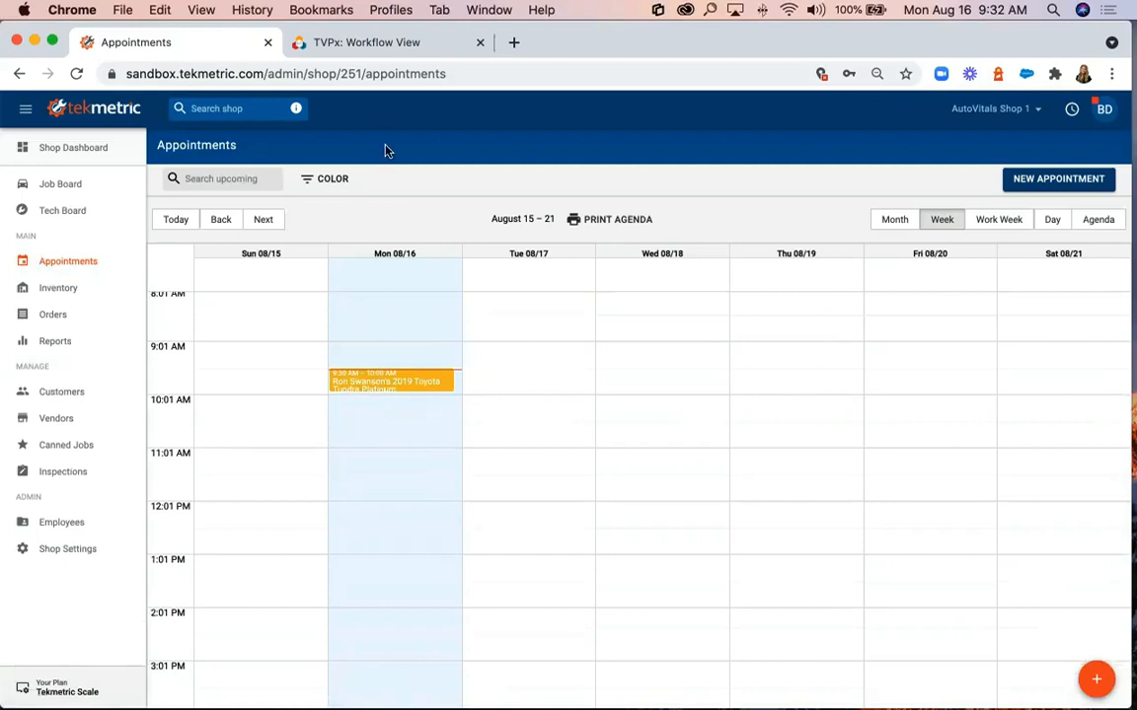
Step: View the Test Shop Tekmetric confirmation email for the 2019 Toyota Tundra down to its appointment.ics attachment
left_click(385, 44)
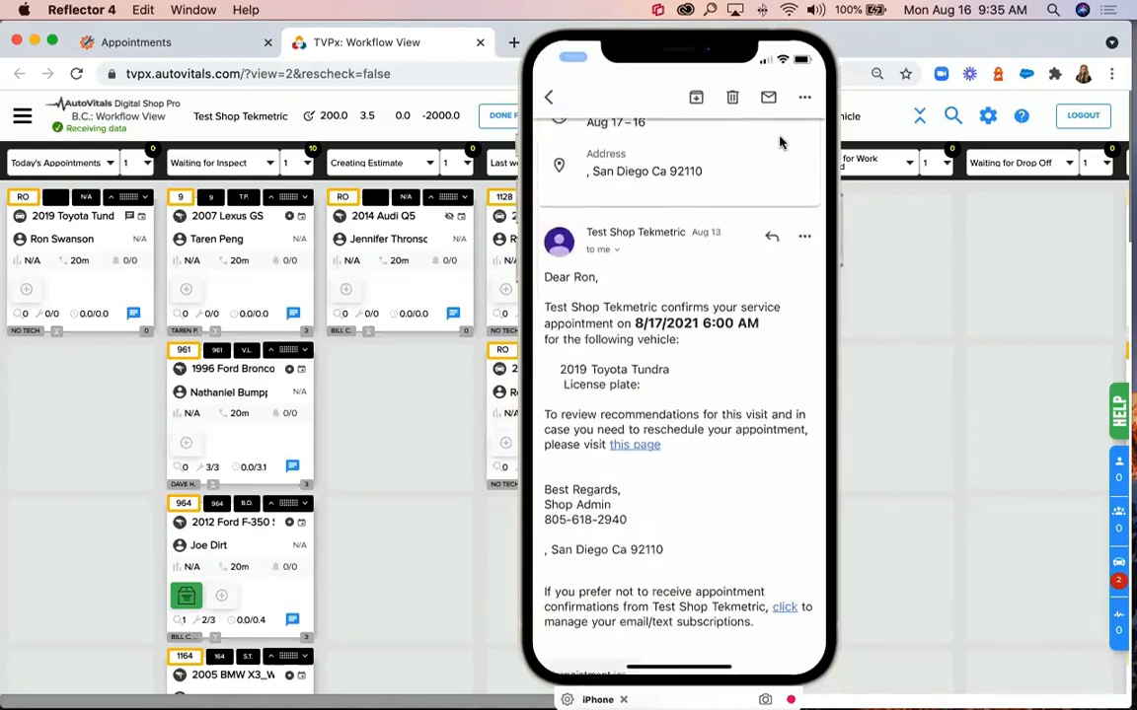
scroll("down", 3)
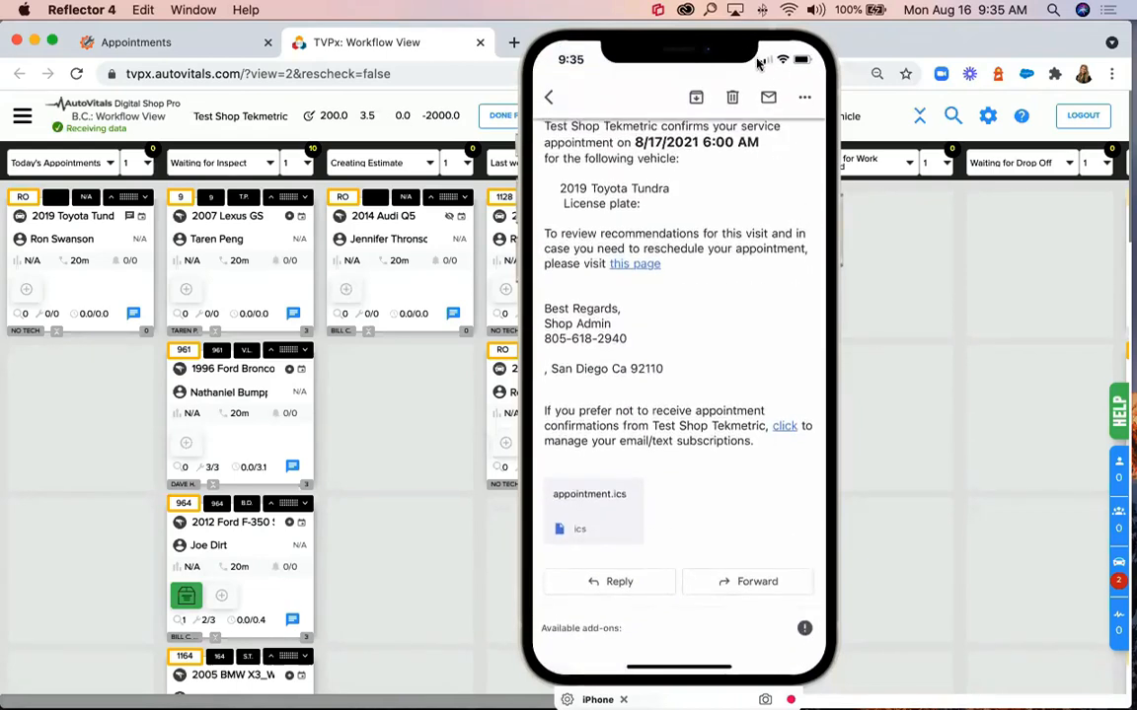